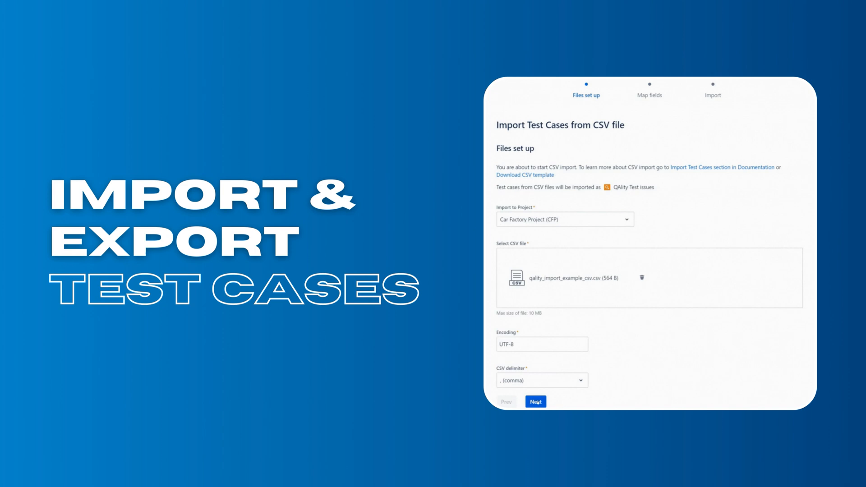
{"action": "mouse_move", "coordinate": [536, 402]}
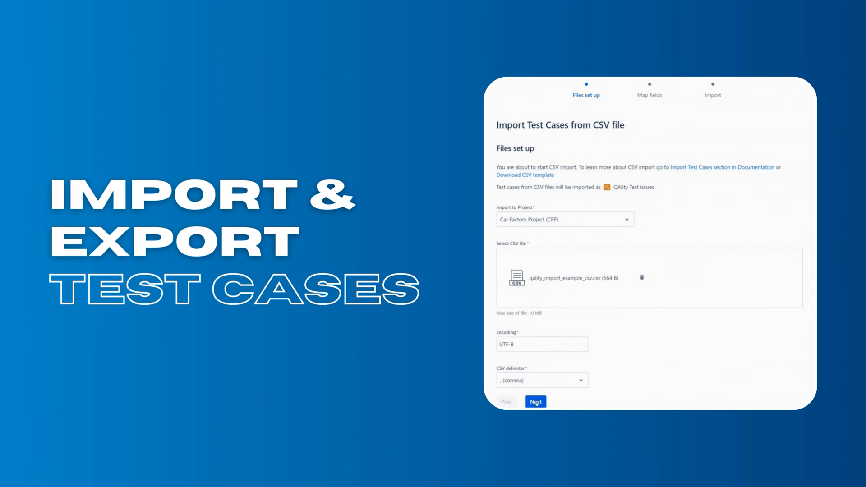
Open the Import Test Cases from CSV file page from the QAlity Plus Test Cases section.
{"action": "left_click", "coordinate": [535, 401]}
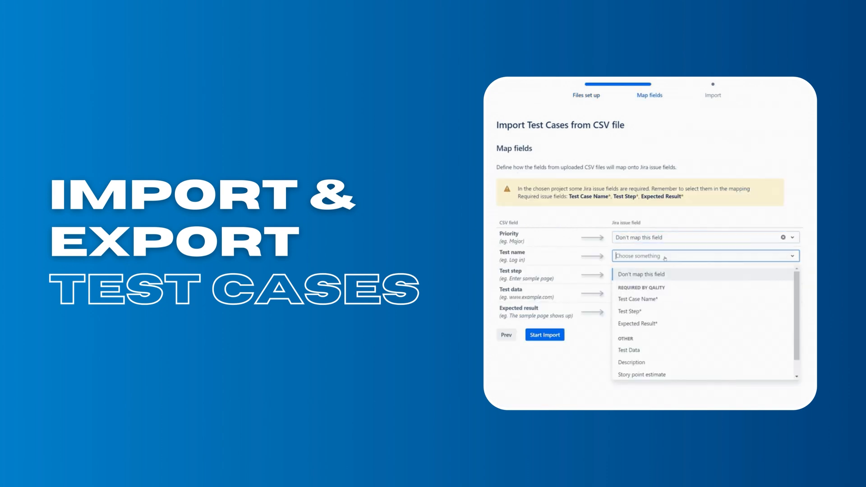
{"action": "left_click", "coordinate": [637, 300]}
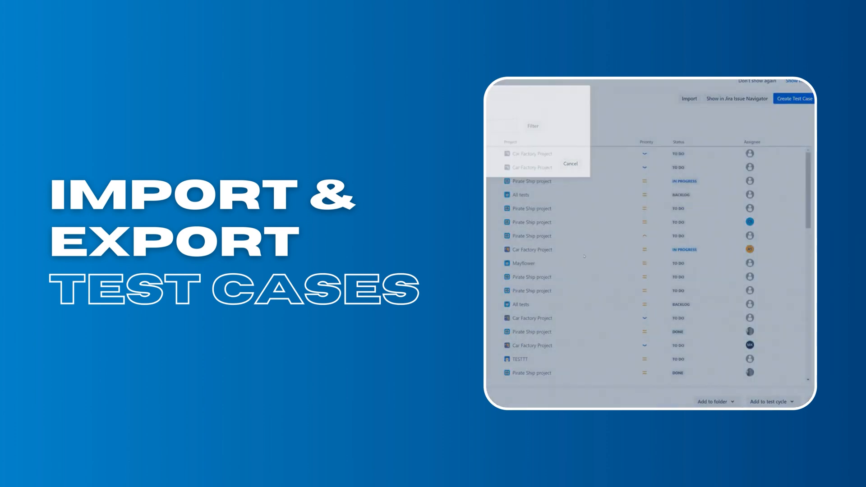
{"action": "left_click", "coordinate": [689, 98]}
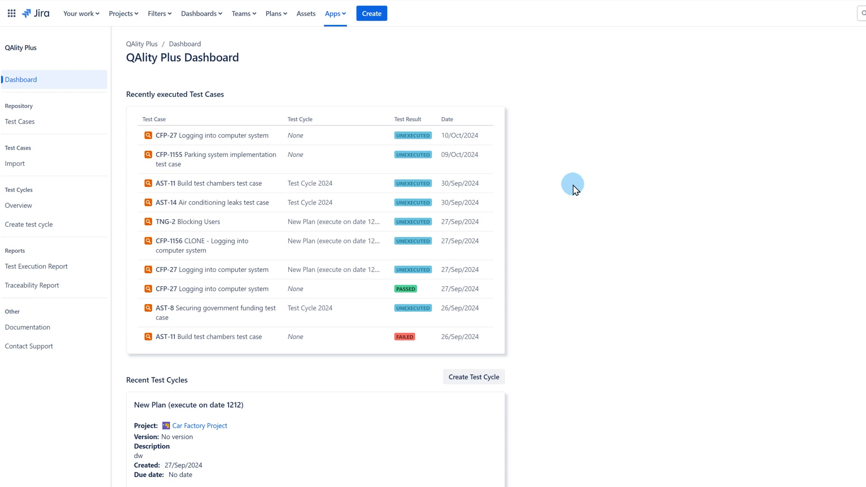
{"action": "mouse_move", "coordinate": [80, 122]}
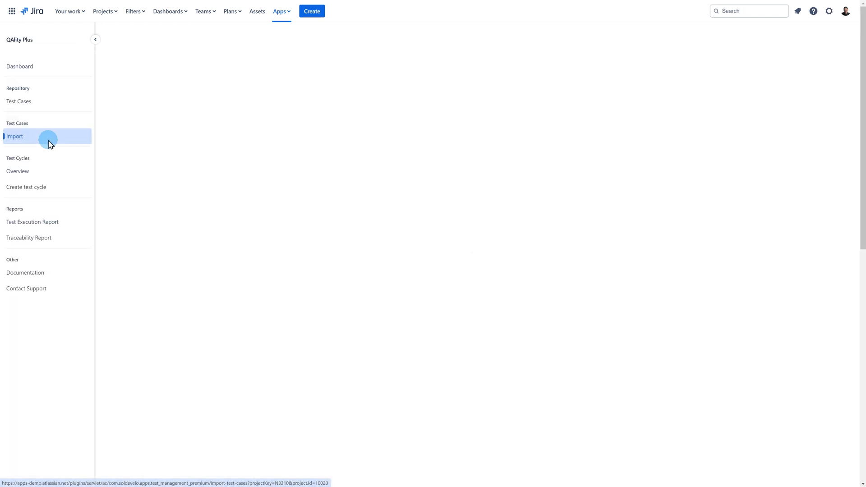
{"action": "left_click", "coordinate": [14, 136]}
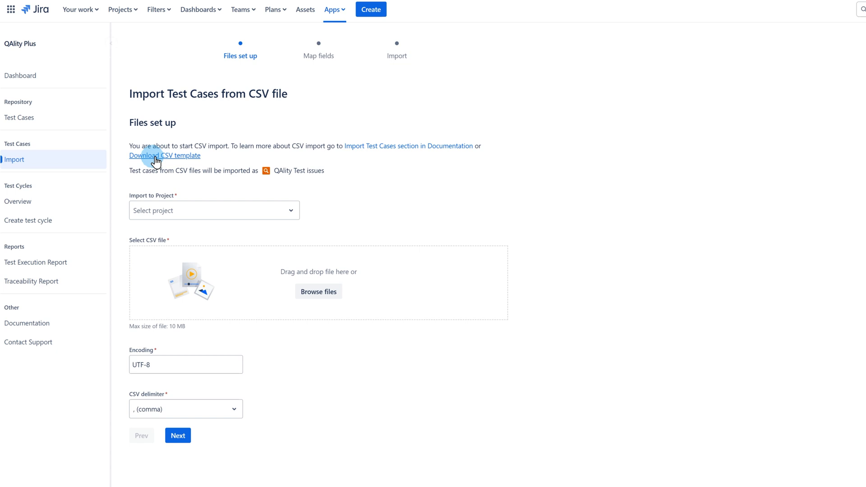
{"action": "mouse_move", "coordinate": [192, 156]}
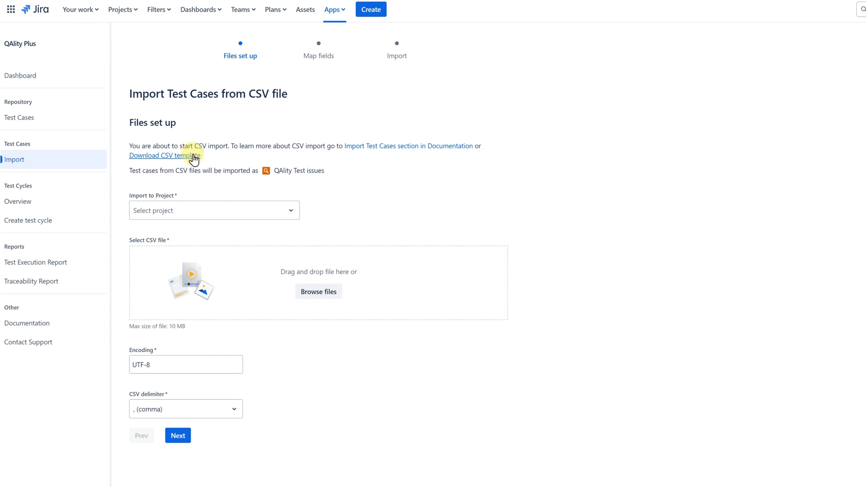
{"action": "left_click", "coordinate": [165, 155]}
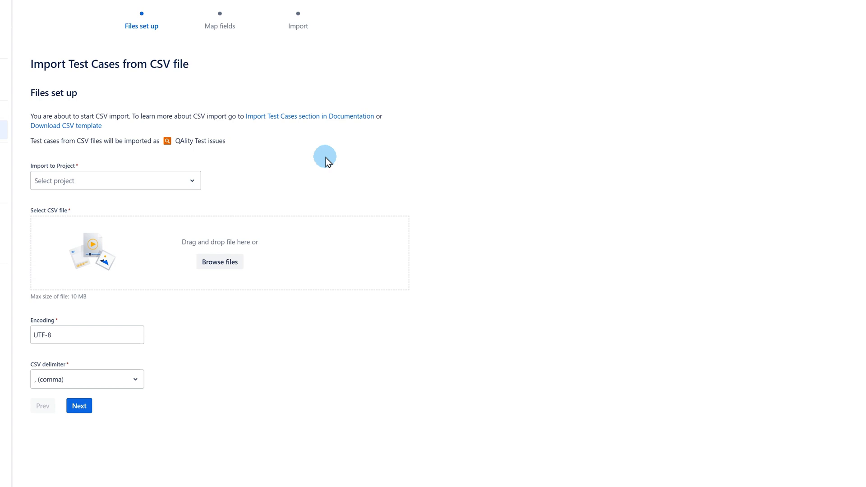
Target Car Factory Project, attach qality_import_example_csv (4).csv, and keep comma as the delimiter.
{"action": "left_click", "coordinate": [115, 180]}
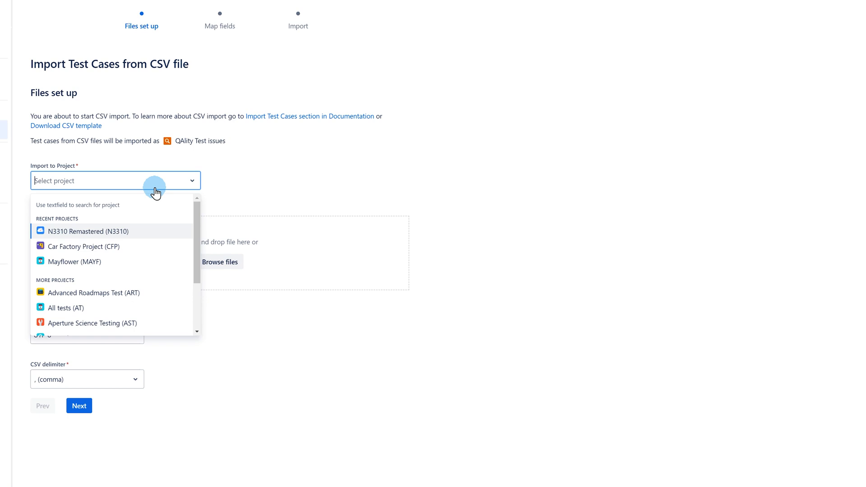
{"action": "left_click", "coordinate": [84, 247]}
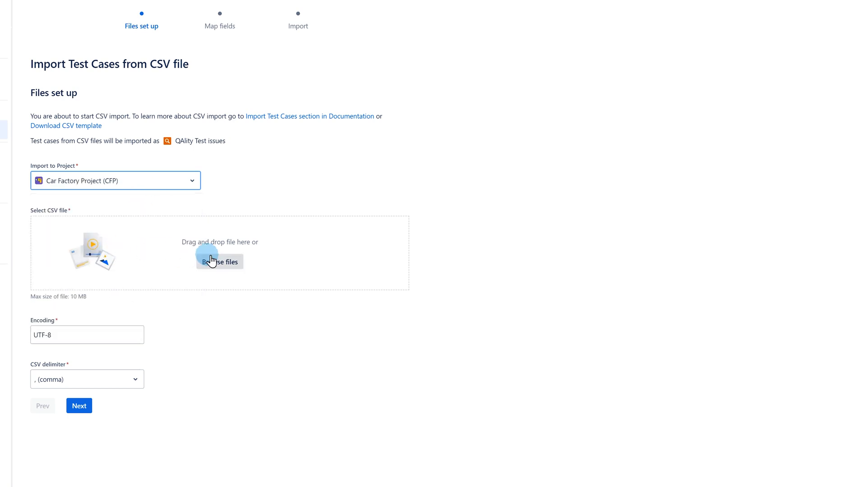
{"action": "left_click", "coordinate": [219, 262]}
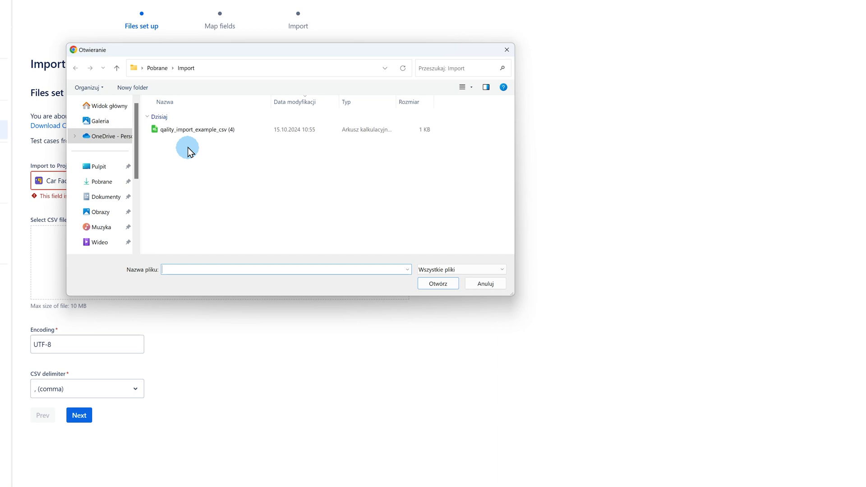
{"action": "double_click", "coordinate": [195, 130]}
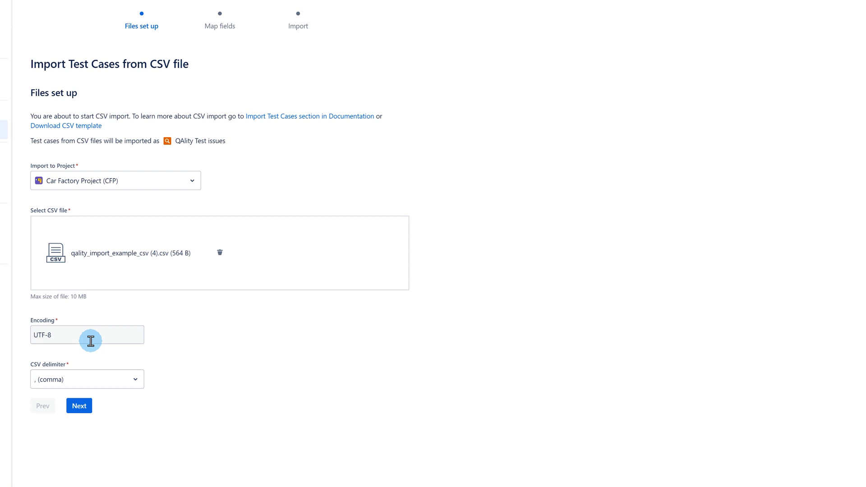
{"action": "mouse_move", "coordinate": [91, 382]}
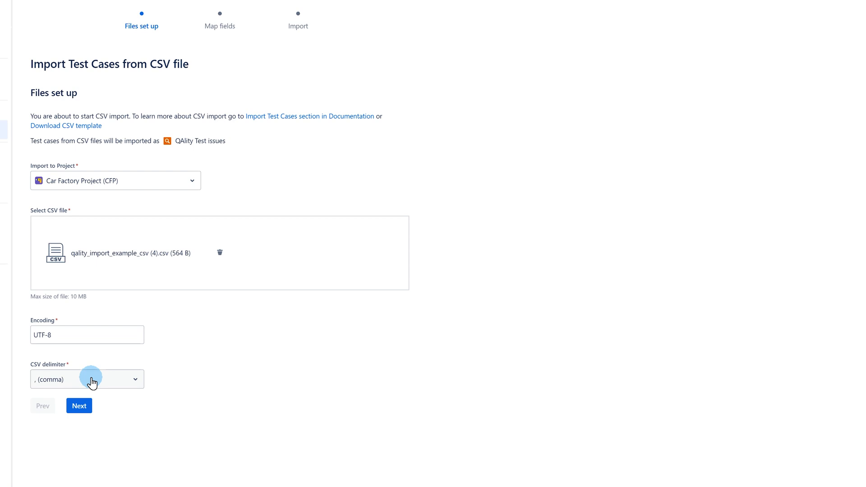
{"action": "left_click", "coordinate": [90, 379]}
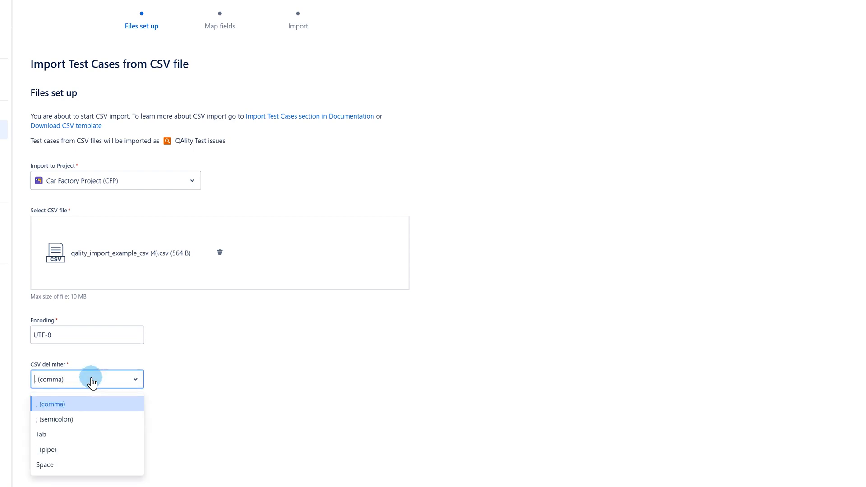
{"action": "left_click", "coordinate": [49, 404]}
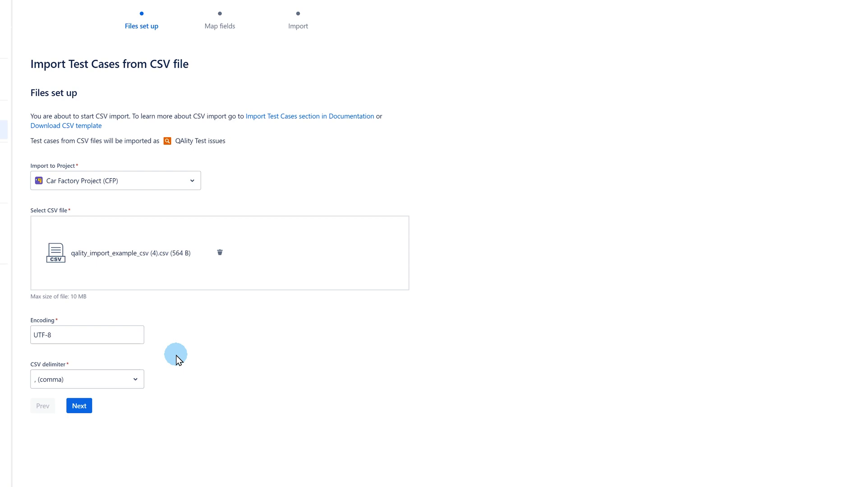
Leave Priority unmapped, map Test name and Test step, then run the import.
{"action": "left_click", "coordinate": [79, 406]}
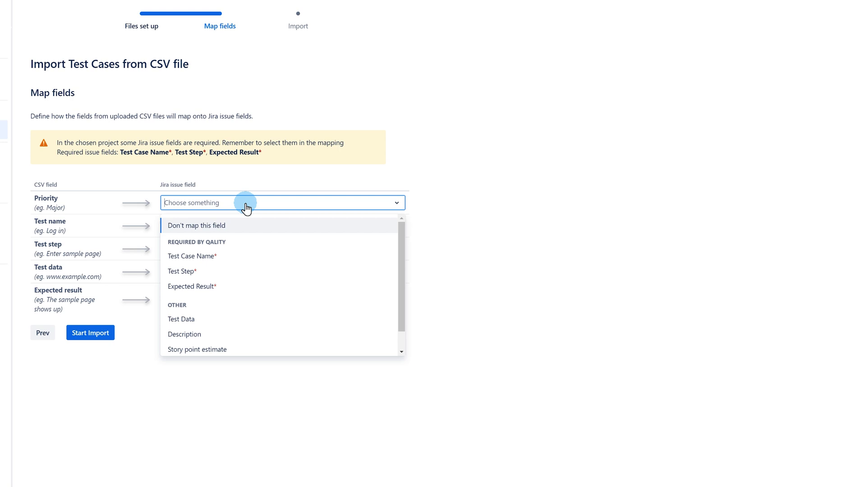
{"action": "left_click", "coordinate": [197, 225]}
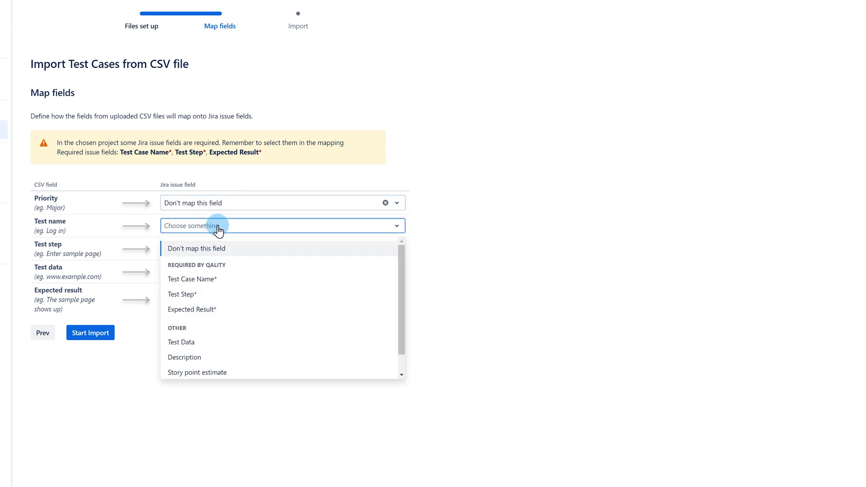
{"action": "left_click", "coordinate": [190, 279]}
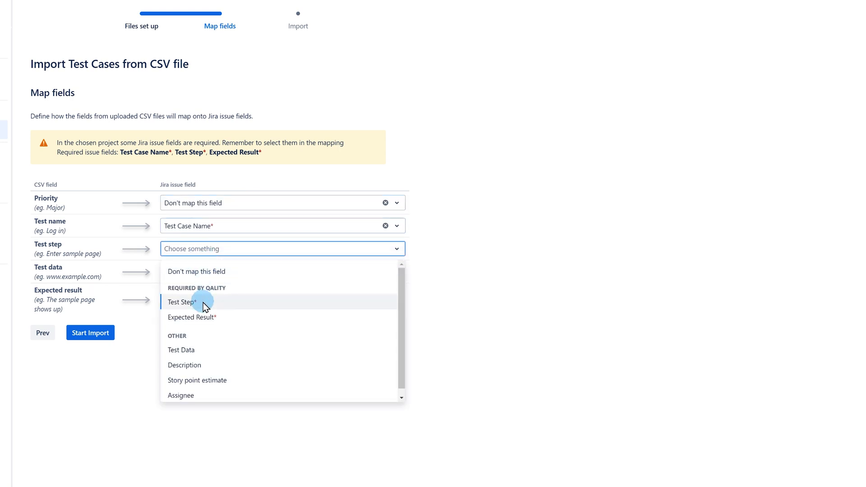
{"action": "left_click", "coordinate": [182, 302]}
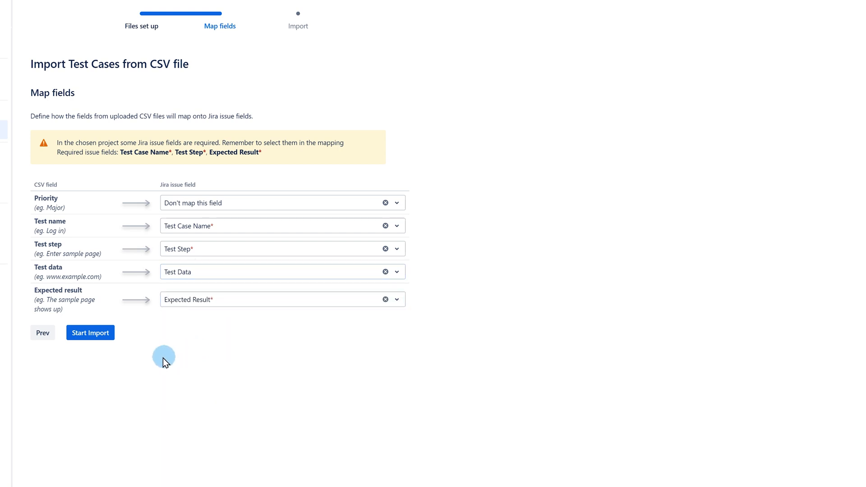
{"action": "left_click", "coordinate": [90, 332]}
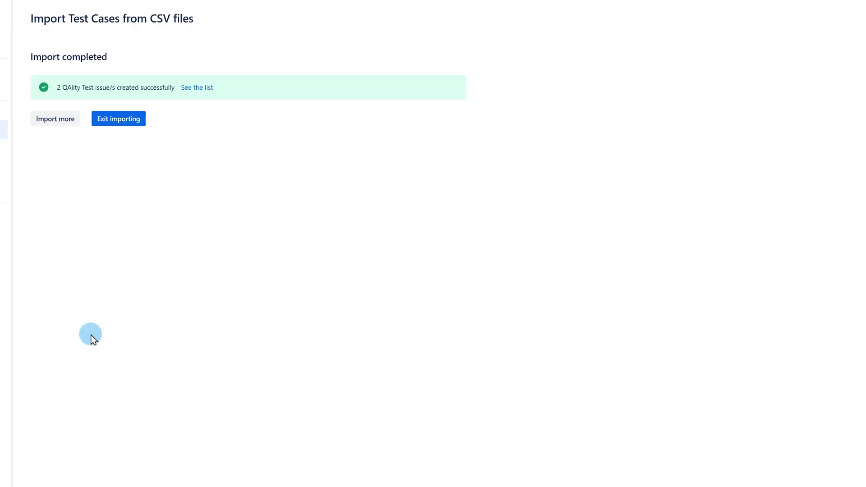
{"action": "mouse_move", "coordinate": [206, 95]}
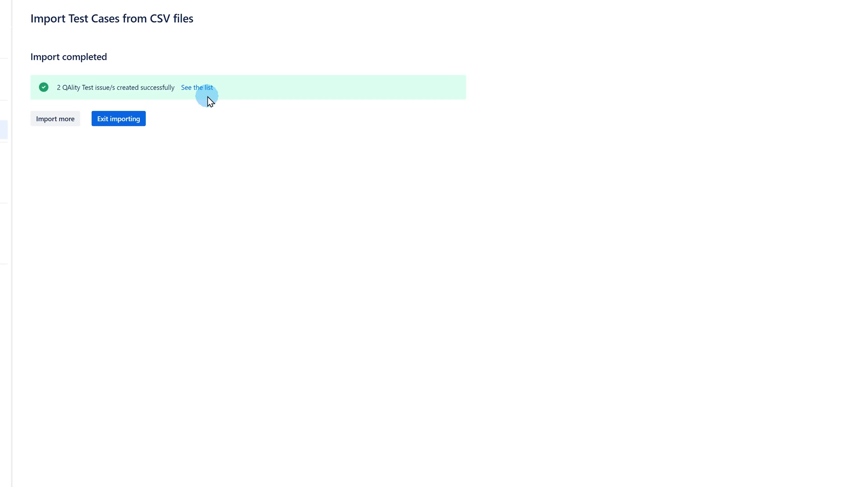
List the imported test cases and open Log out with its QAlity details.
{"action": "left_click", "coordinate": [197, 87]}
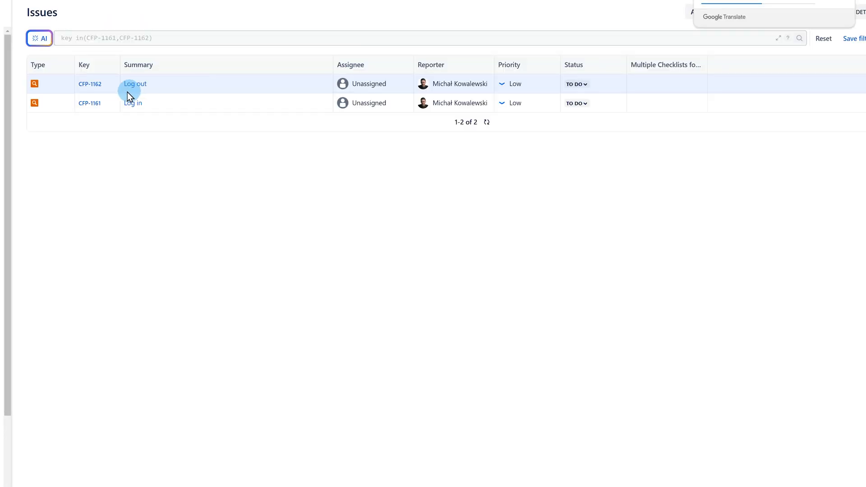
{"action": "left_click", "coordinate": [135, 84]}
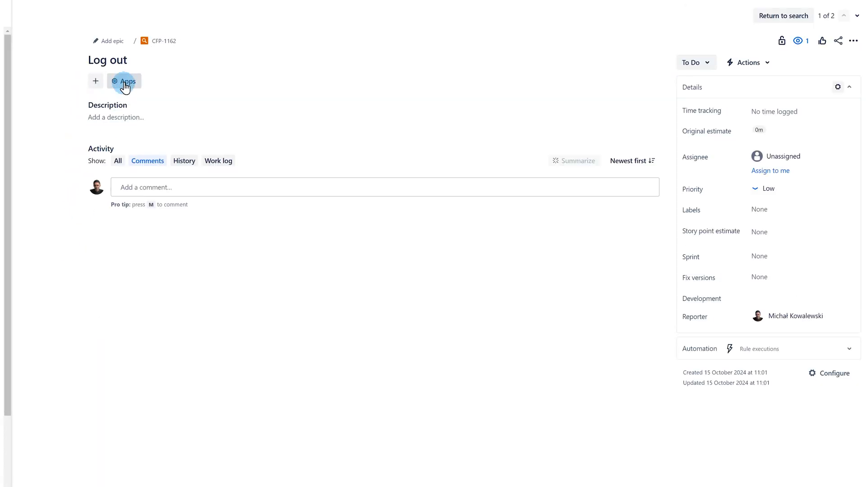
{"action": "left_click", "coordinate": [124, 81]}
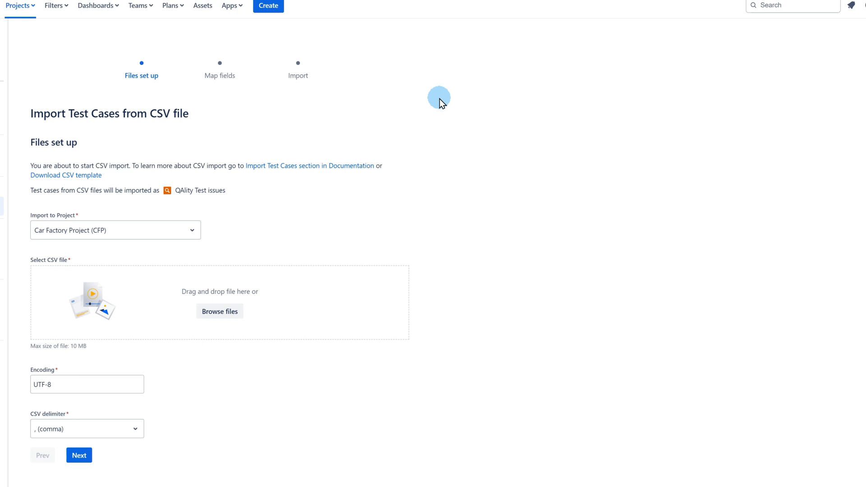
{"action": "mouse_move", "coordinate": [282, 258]}
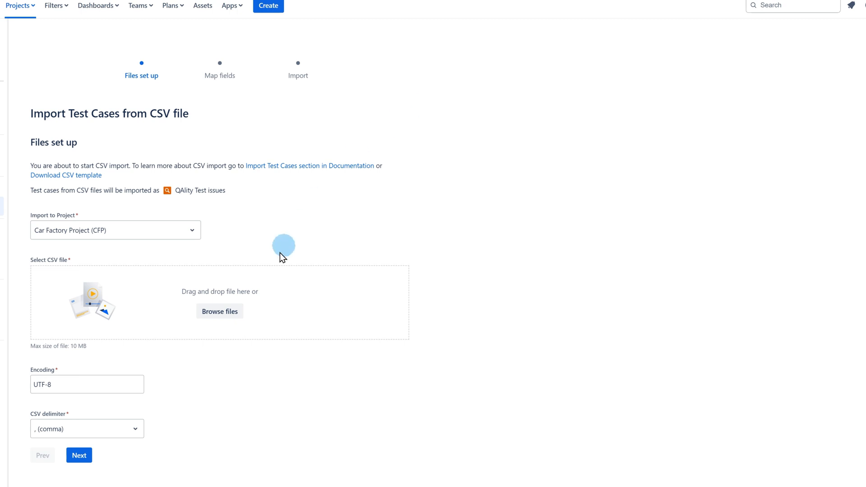
Attach Regression.csv to the import and show the resulting CFP test case list.
{"action": "left_click", "coordinate": [219, 312]}
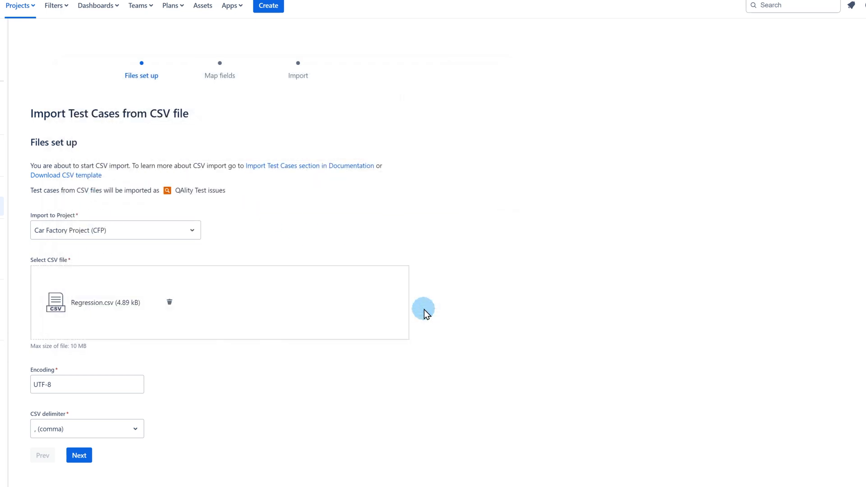
{"action": "left_click", "coordinate": [78, 455]}
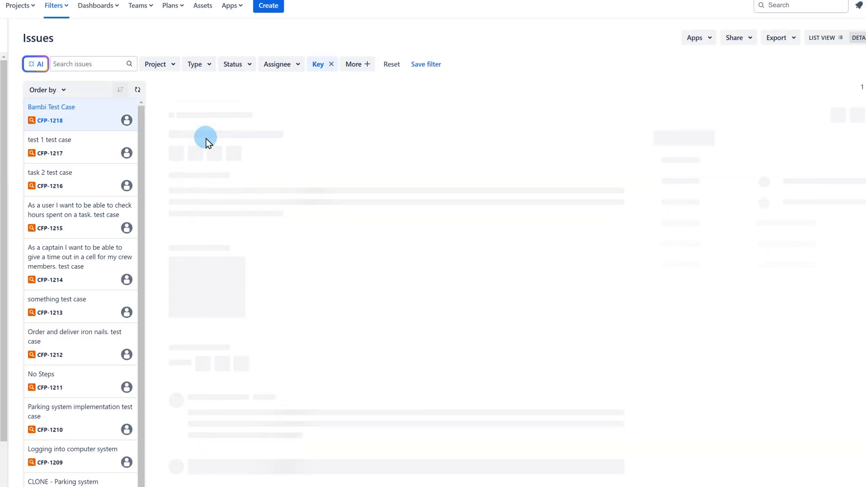
Open Bambi Test Case (CFP-1218) and its QAlity details from the 14-issue list.
{"action": "left_click", "coordinate": [51, 107]}
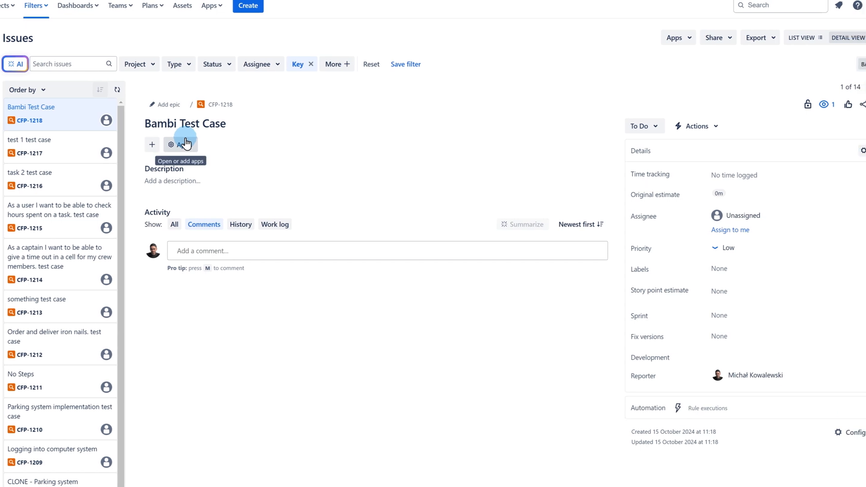
{"action": "left_click", "coordinate": [849, 37]}
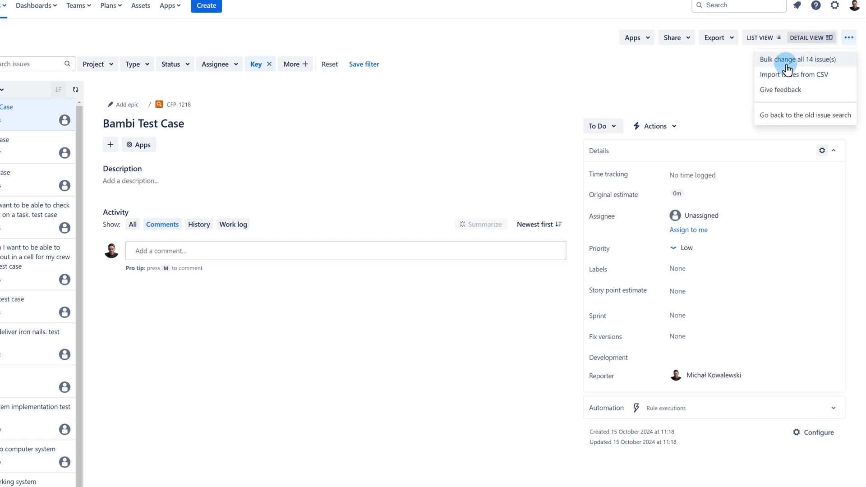
Bulk edit all 14 issues, changing their labels to add 'regression'.
{"action": "left_click", "coordinate": [781, 59]}
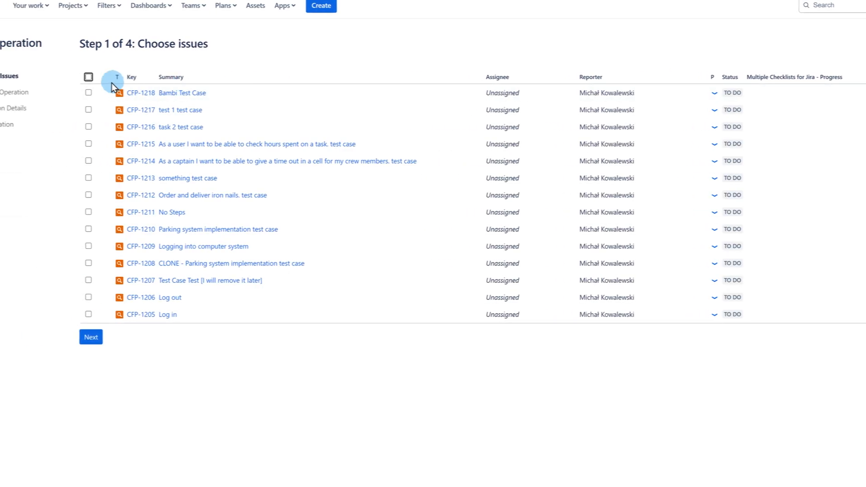
{"action": "left_click", "coordinate": [88, 77]}
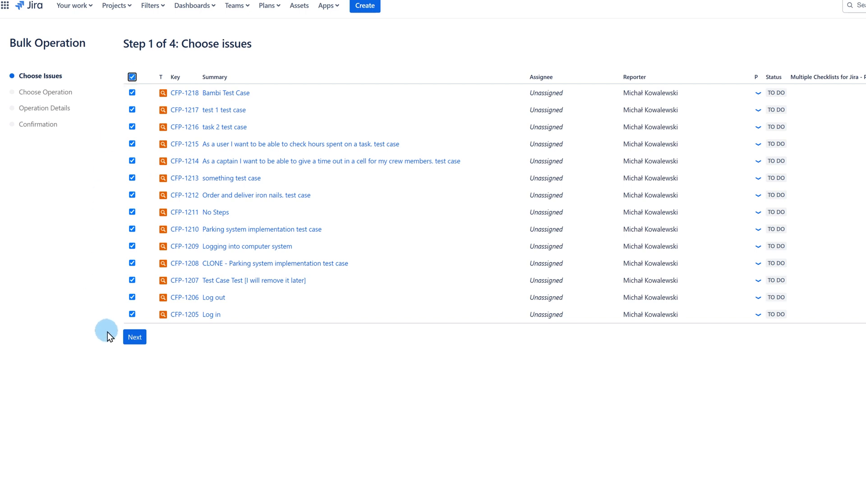
{"action": "left_click", "coordinate": [135, 337]}
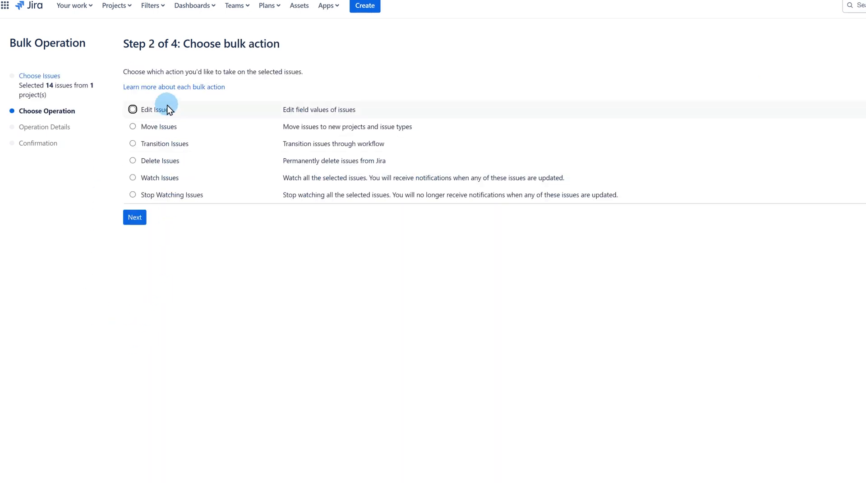
{"action": "left_click", "coordinate": [134, 217]}
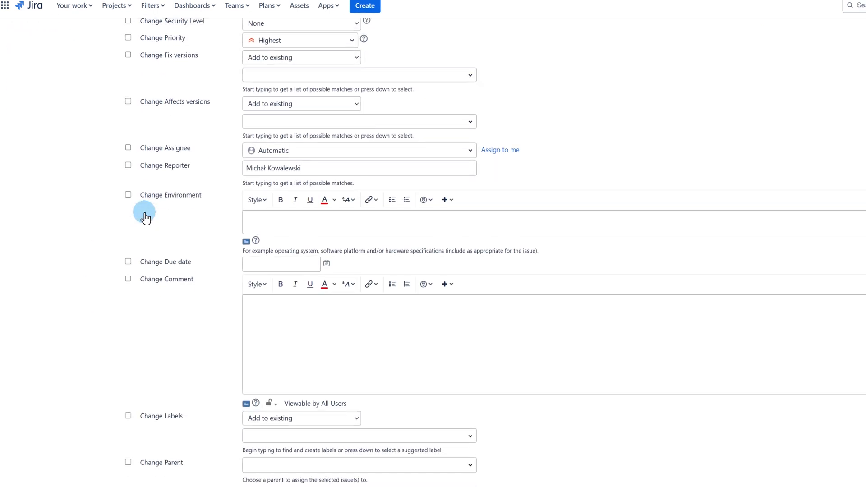
{"action": "left_click", "coordinate": [128, 322]}
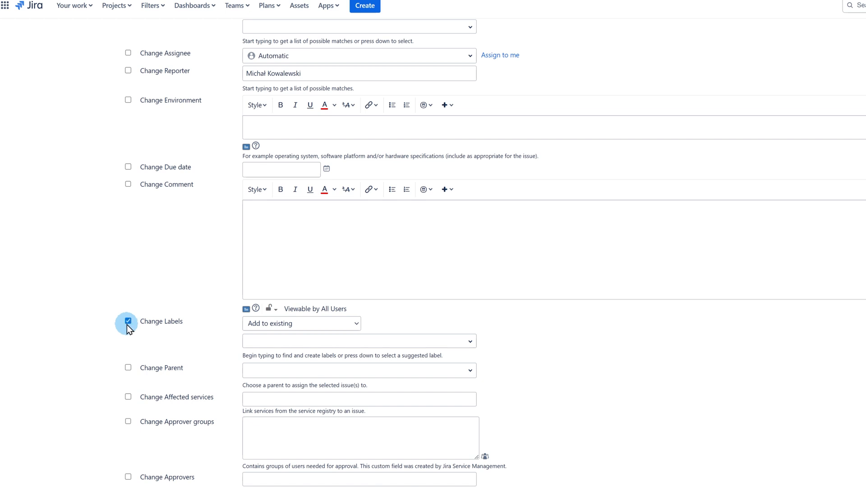
{"action": "type", "text": "regre"}
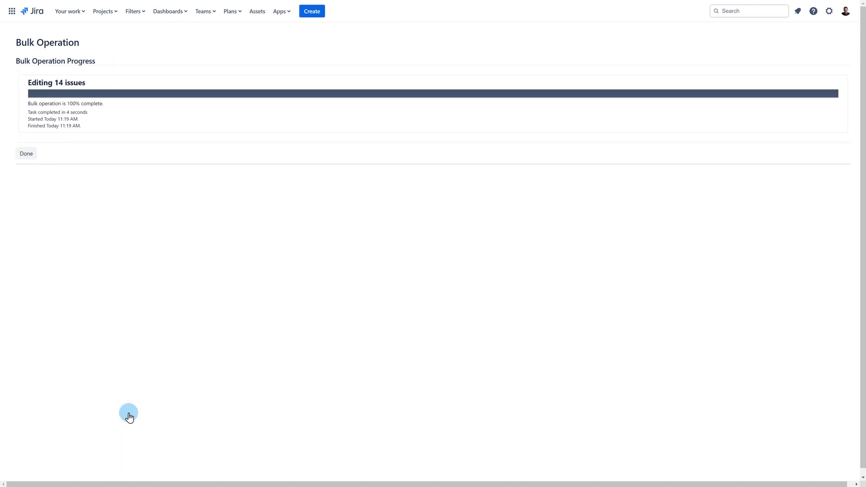
{"action": "mouse_move", "coordinate": [26, 153]}
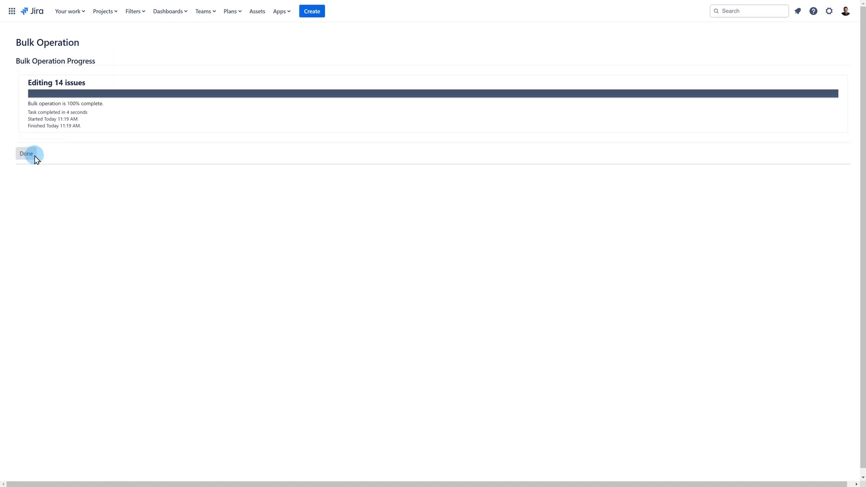
Close the completed bulk operation and return to the QAlity Plus Dashboard.
{"action": "left_click", "coordinate": [26, 154]}
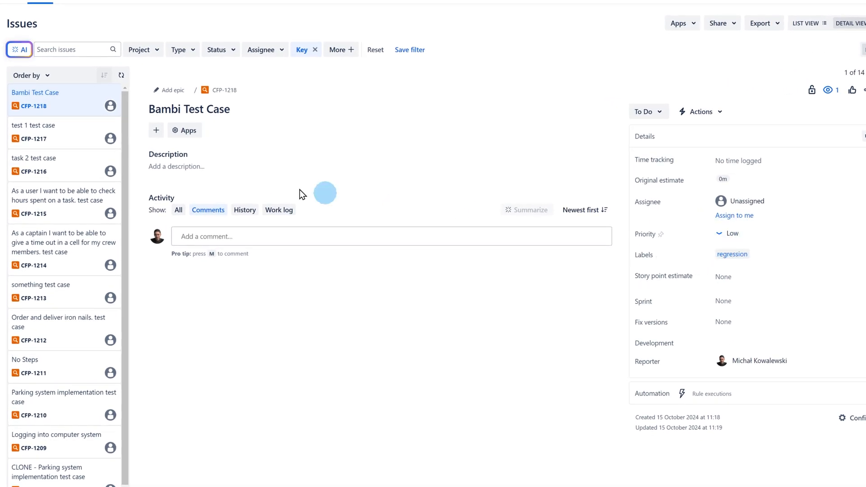
{"action": "left_click", "coordinate": [45, 125]}
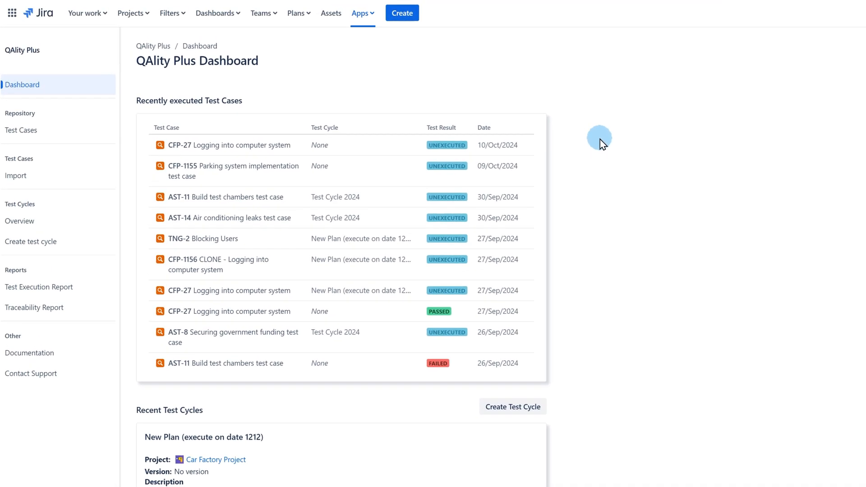
Choose View all issues from the Filters menu.
{"action": "left_click", "coordinate": [170, 13]}
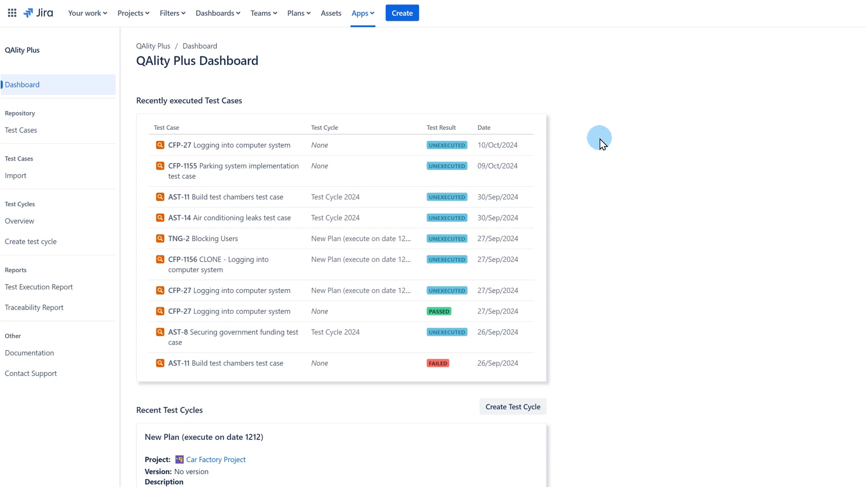
{"action": "left_click", "coordinate": [169, 13]}
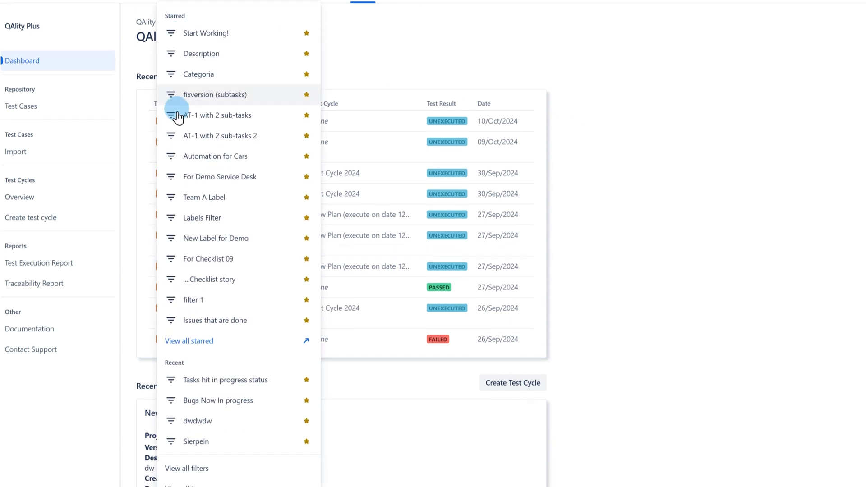
{"action": "scroll", "scroll_direction": "down", "scroll_amount": 3}
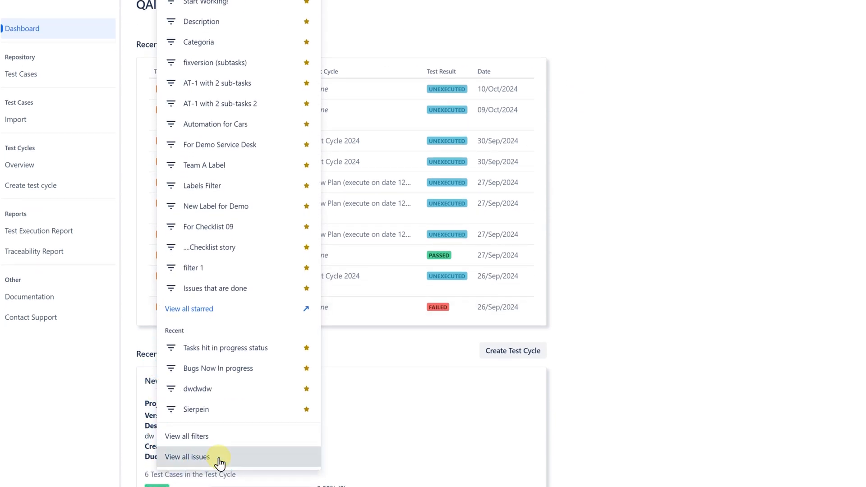
{"action": "left_click", "coordinate": [187, 457]}
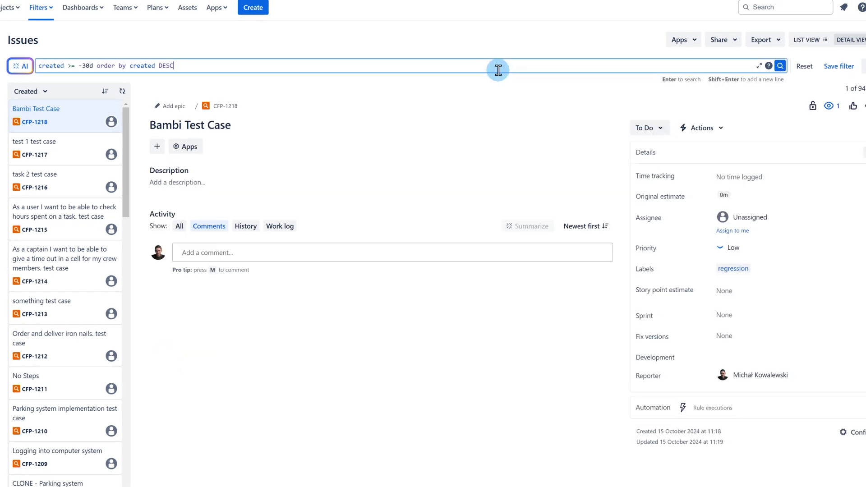
Search JQL issuetype = "QAlity Test" and labels = regression, returning 71 test cases.
{"action": "type", "text": "issuetype = \"QAlity Test\" and l"}
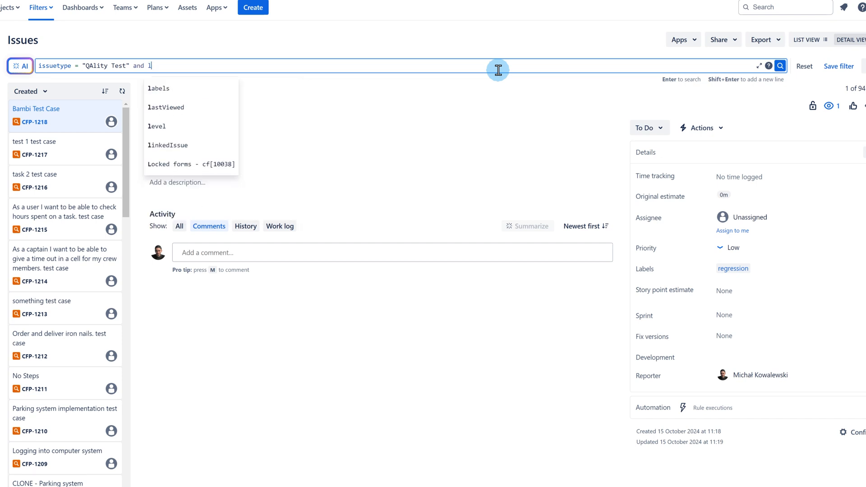
{"action": "type", "text": "abels = regression"}
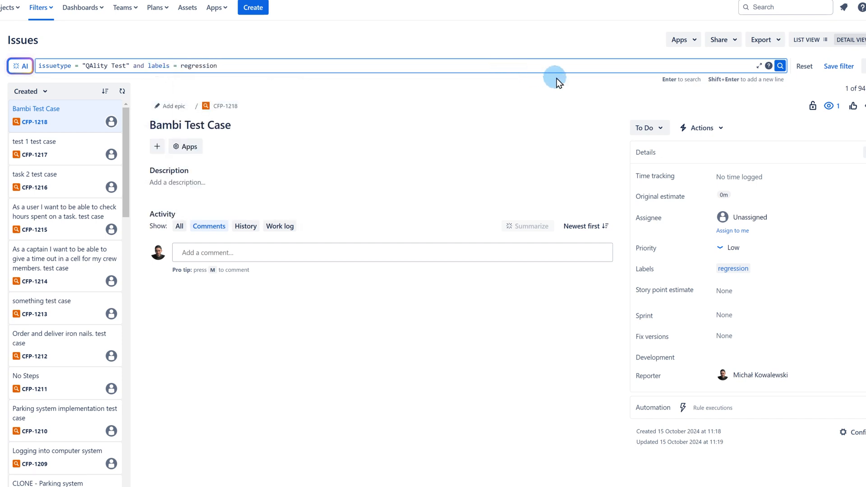
{"action": "left_click", "coordinate": [780, 66]}
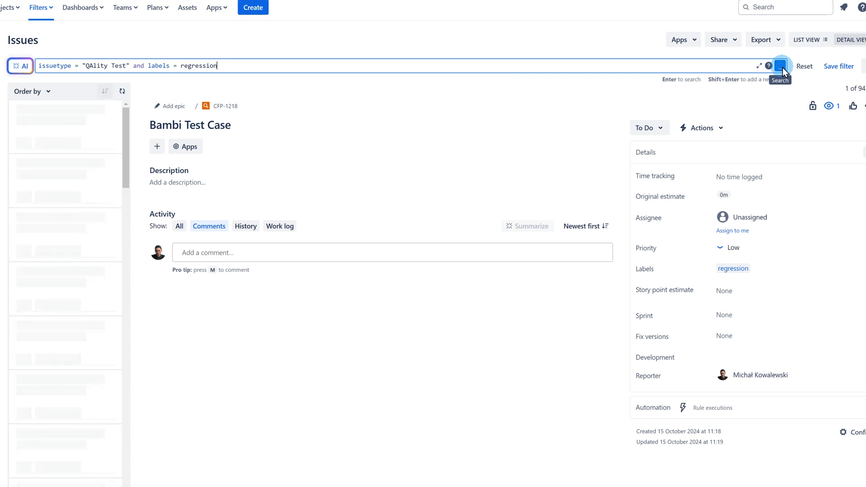
{"action": "left_click", "coordinate": [780, 66]}
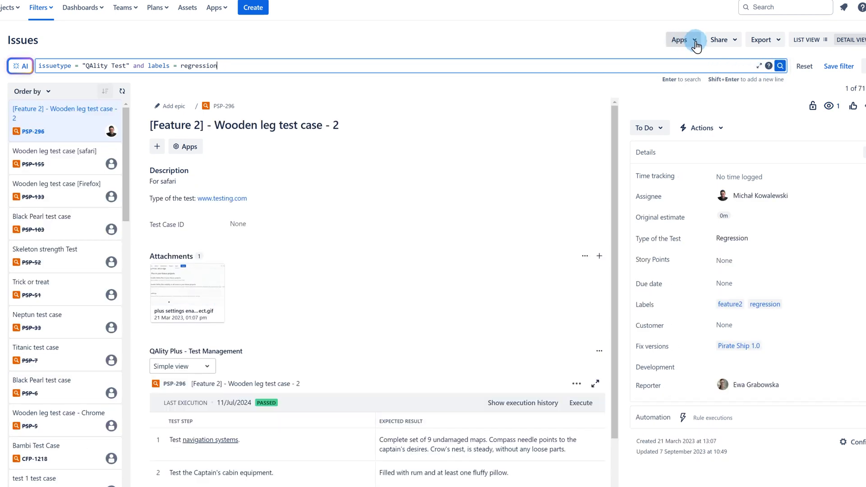
Export the 71 regression-labelled test cases from the results via Apps > Export Test Cases.
{"action": "left_click", "coordinate": [683, 39]}
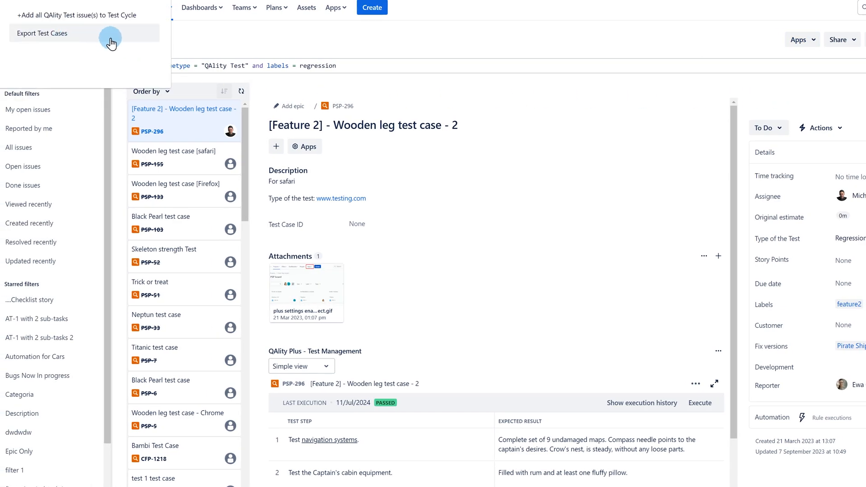
{"action": "left_click", "coordinate": [42, 33]}
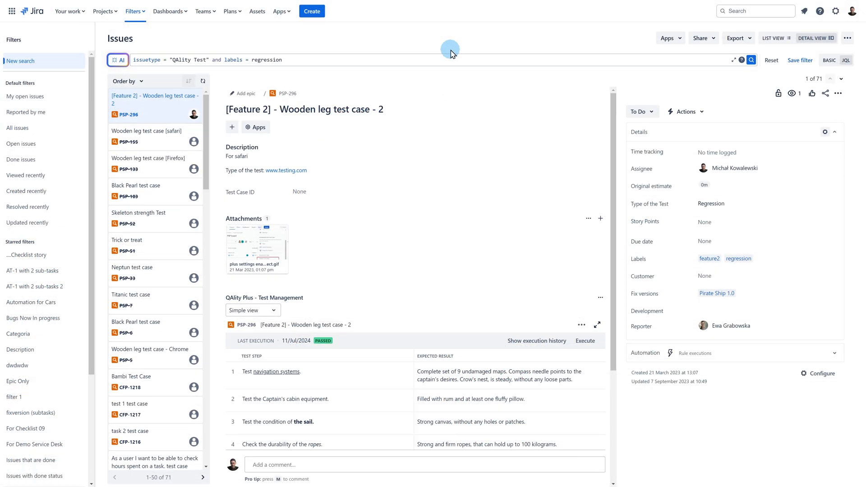
{"action": "mouse_move", "coordinate": [287, 26]}
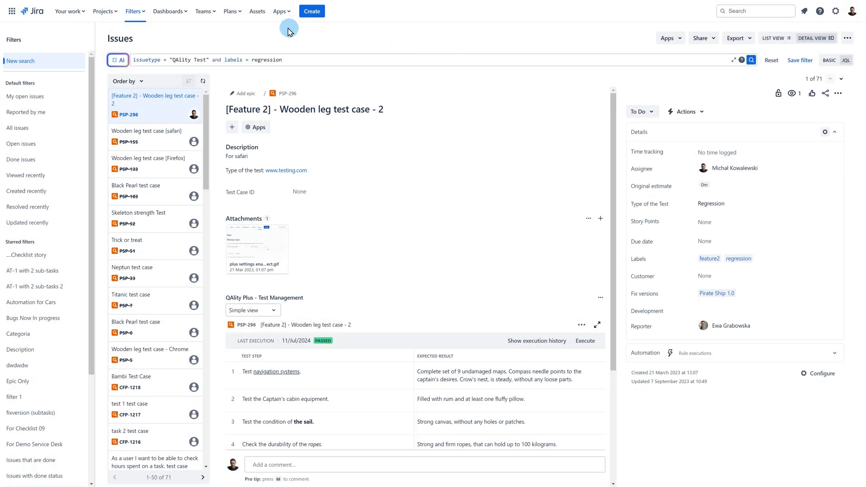
Show All Test Cases (721) in the QAlity Plus repository and expand the My Application folder.
{"action": "left_click", "coordinate": [276, 11]}
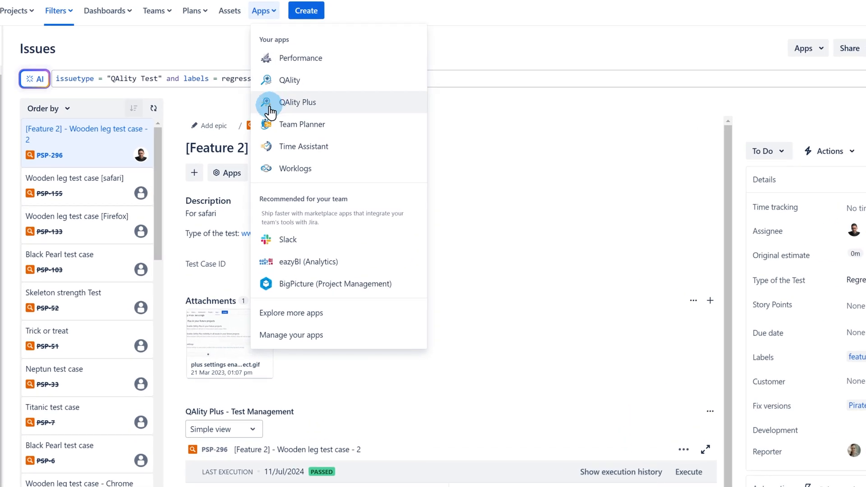
{"action": "left_click", "coordinate": [298, 102]}
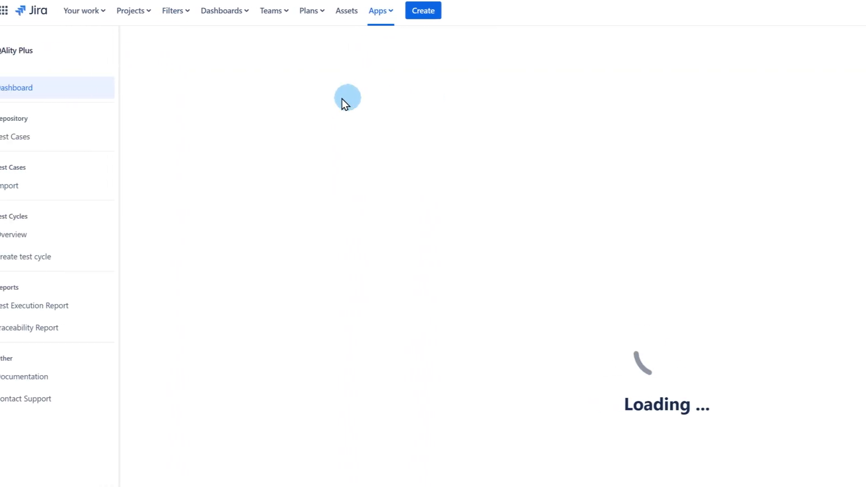
{"action": "left_click", "coordinate": [23, 137]}
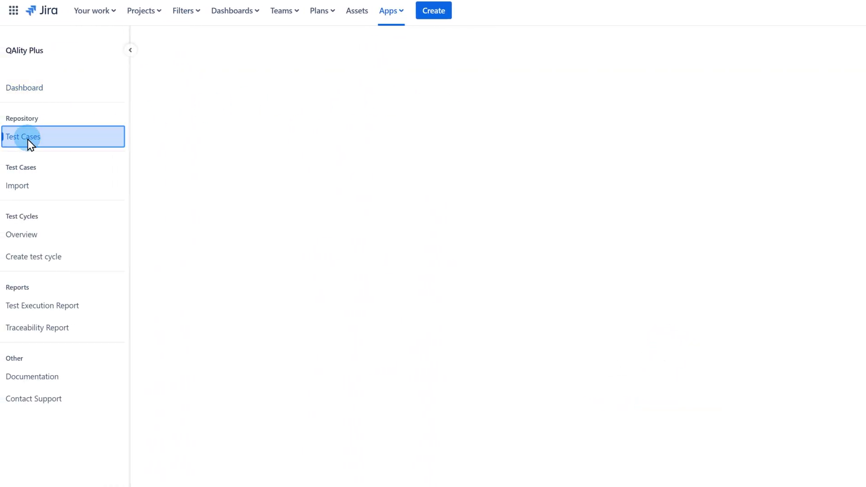
{"action": "left_click", "coordinate": [26, 137]}
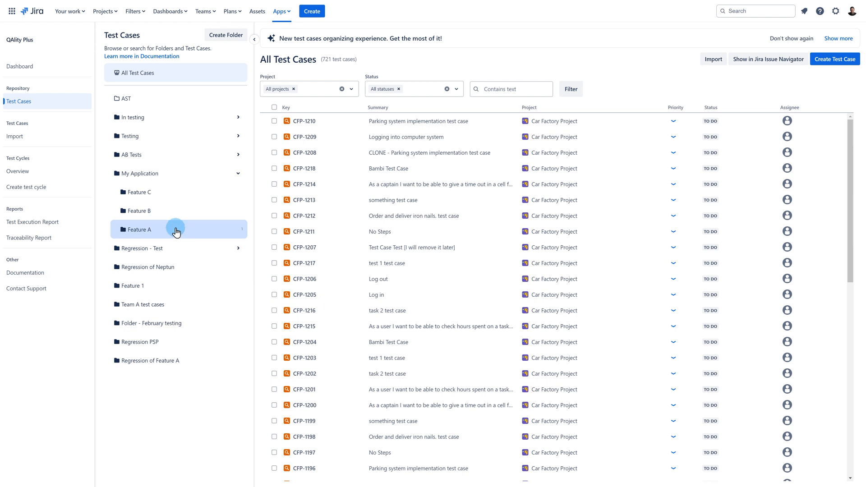
Select all 7 test cases in the Feature A folder and export them to a spreadsheet.
{"action": "left_click", "coordinate": [139, 229]}
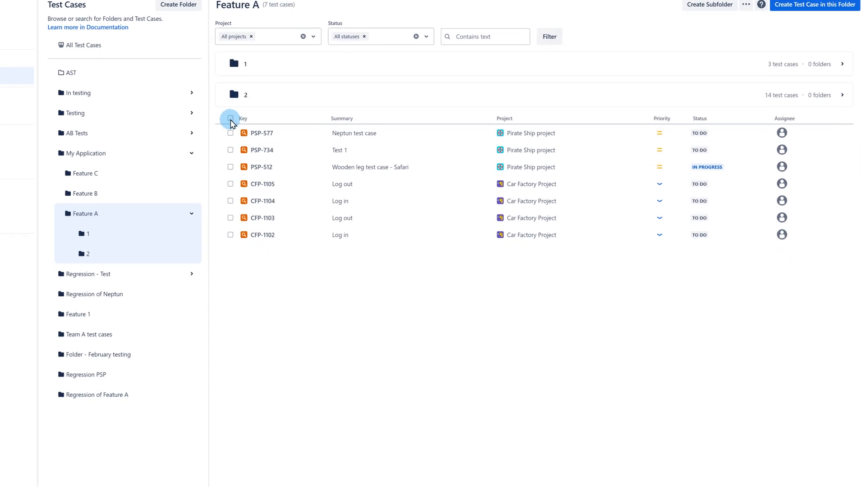
{"action": "left_click", "coordinate": [230, 119]}
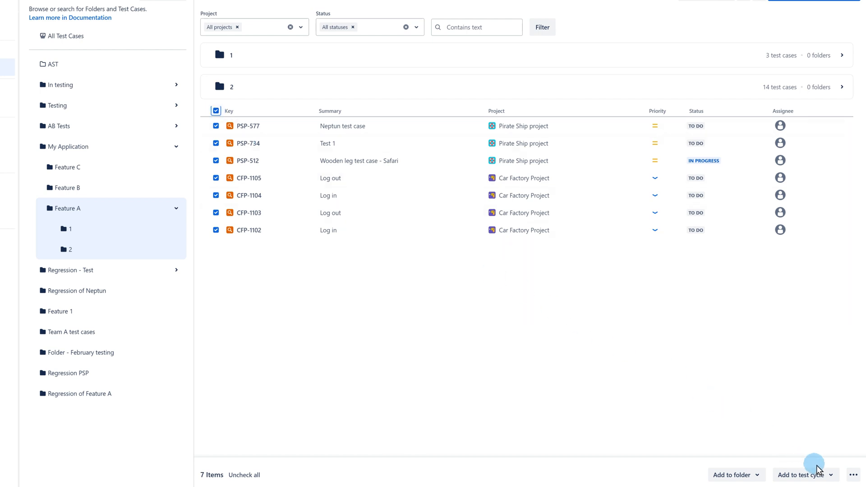
{"action": "left_click", "coordinate": [853, 475]}
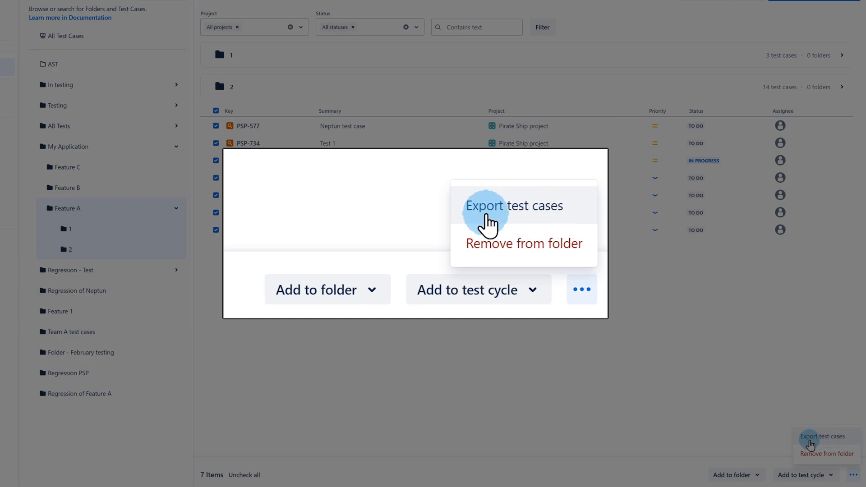
{"action": "left_click", "coordinate": [515, 206]}
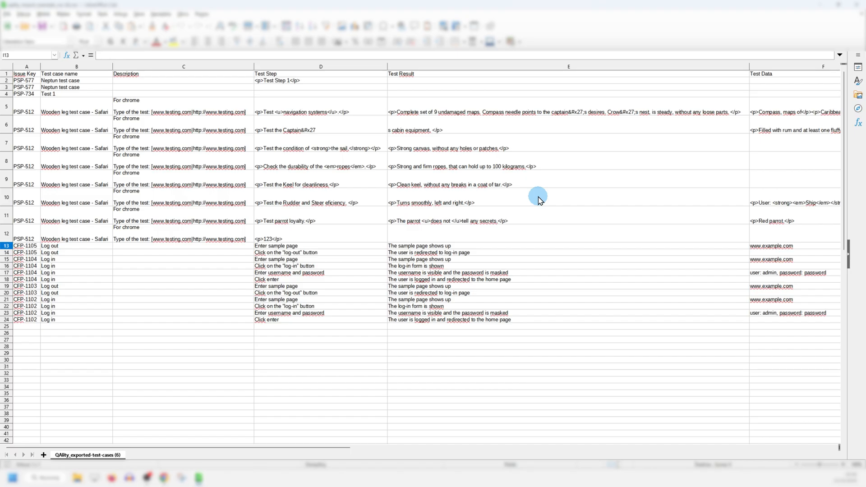